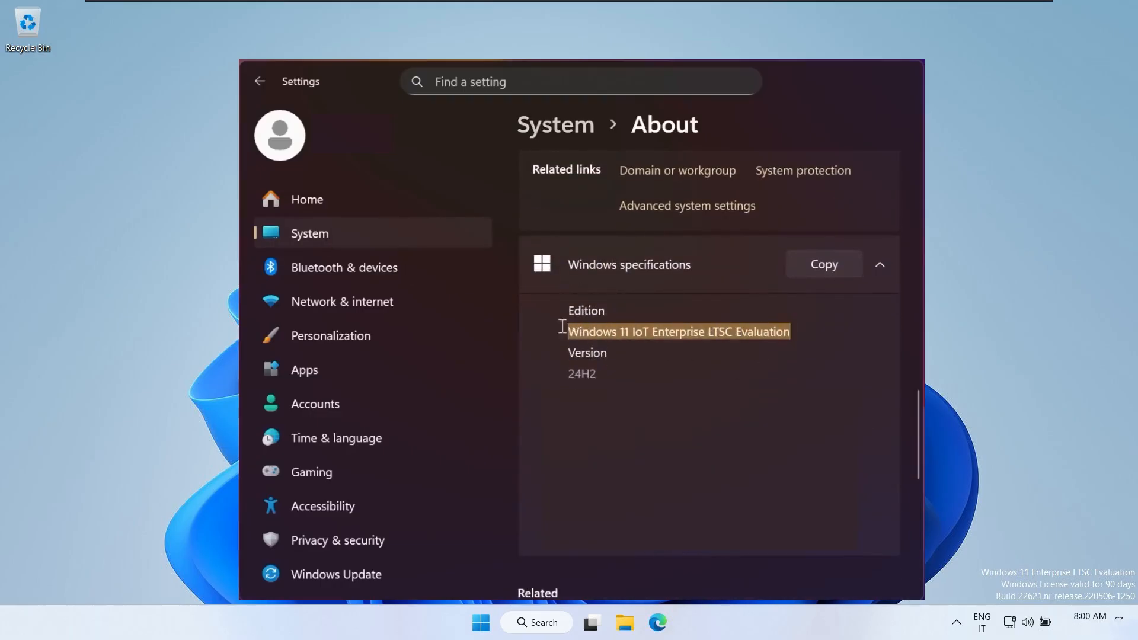
Highlight the Windows 11 IoT Enterprise LTSC title and review its Description and Prerequisites sections
left_click(770, 380)
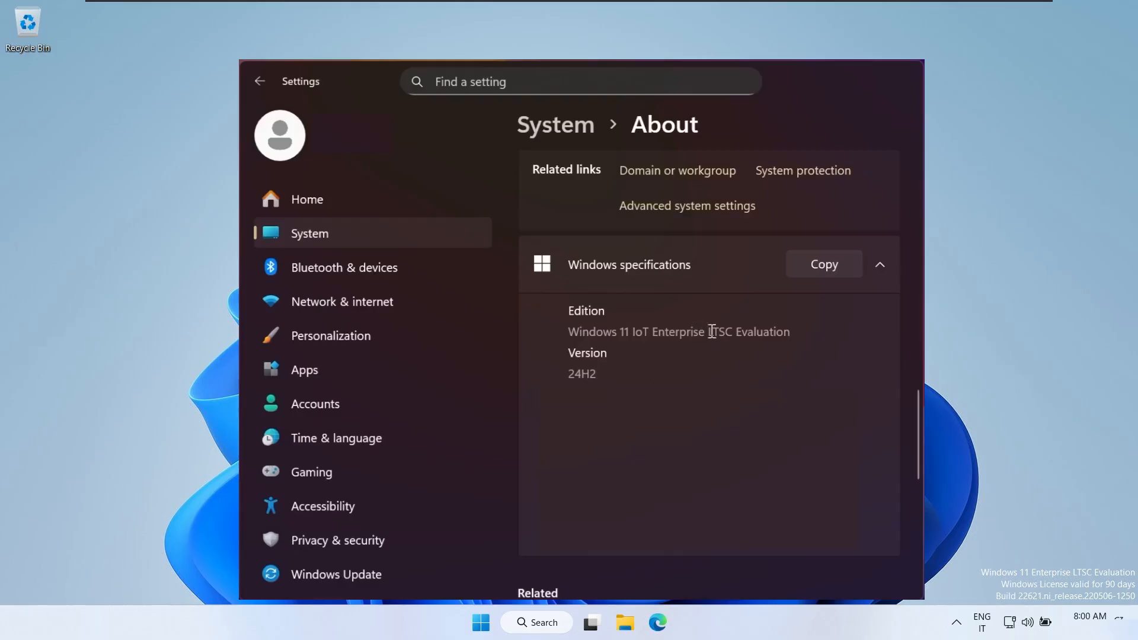
mouse_move(691, 358)
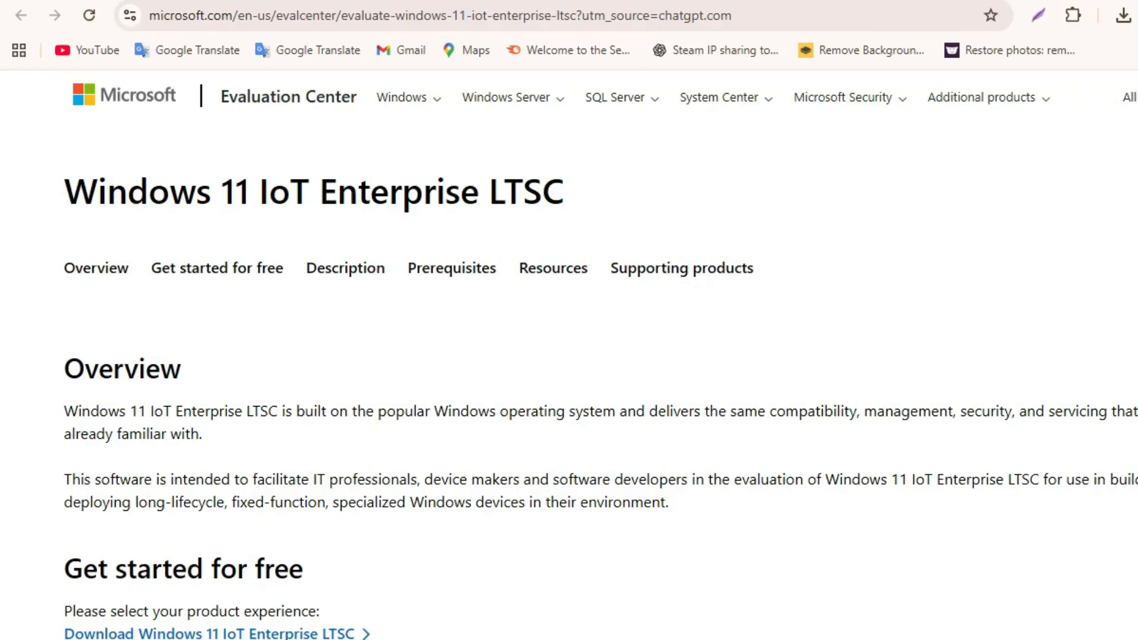
triple_click(306, 192)
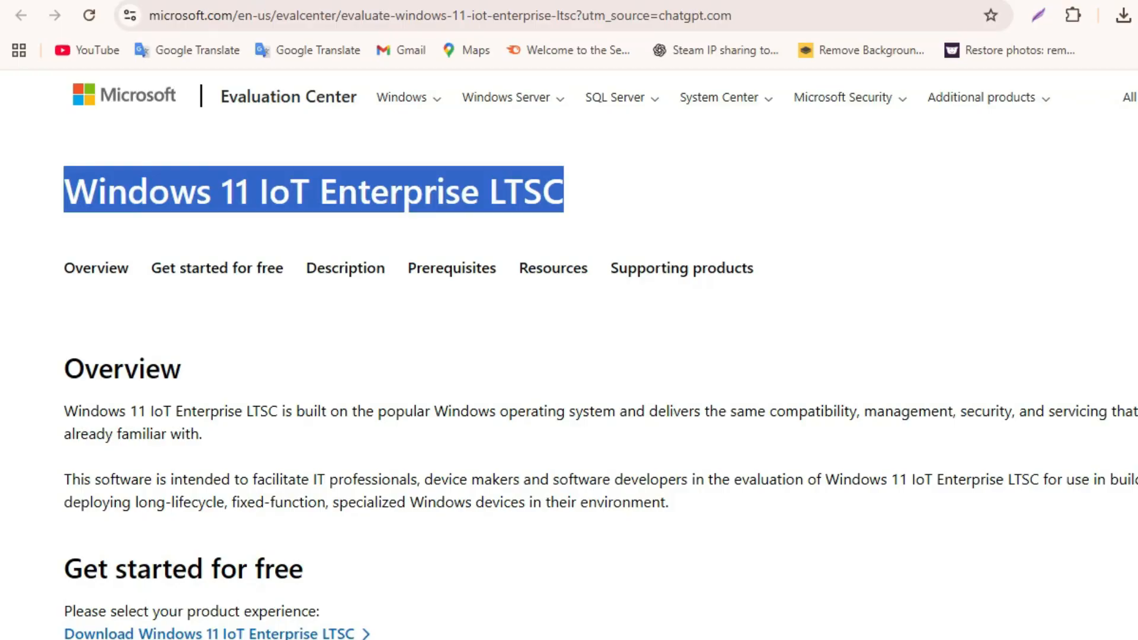
scroll("down", 3)
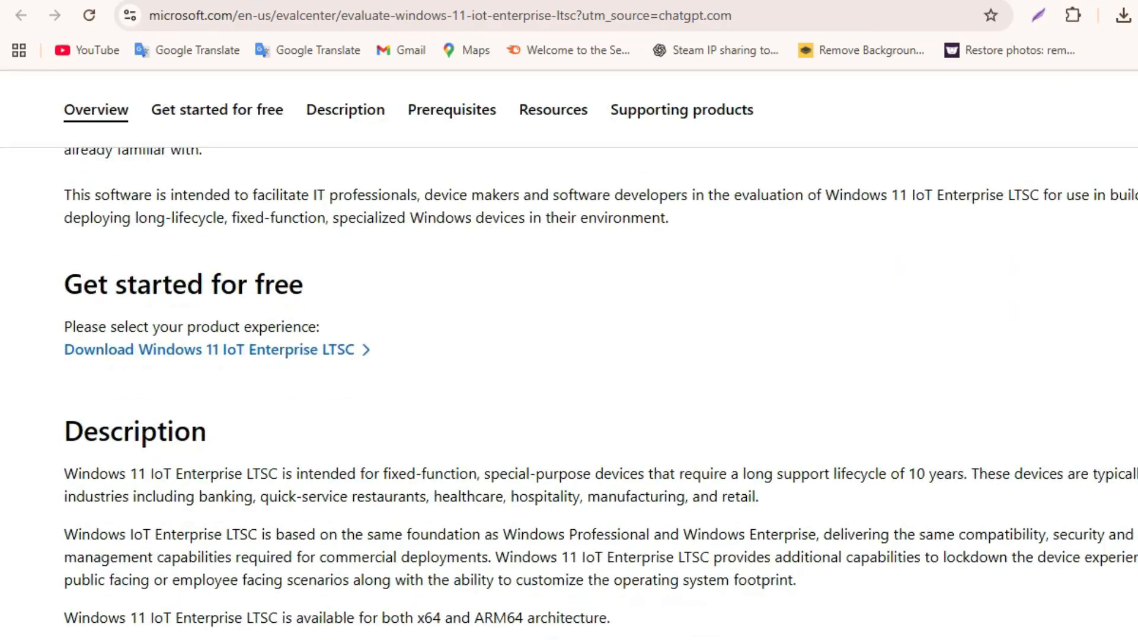
left_click(216, 109)
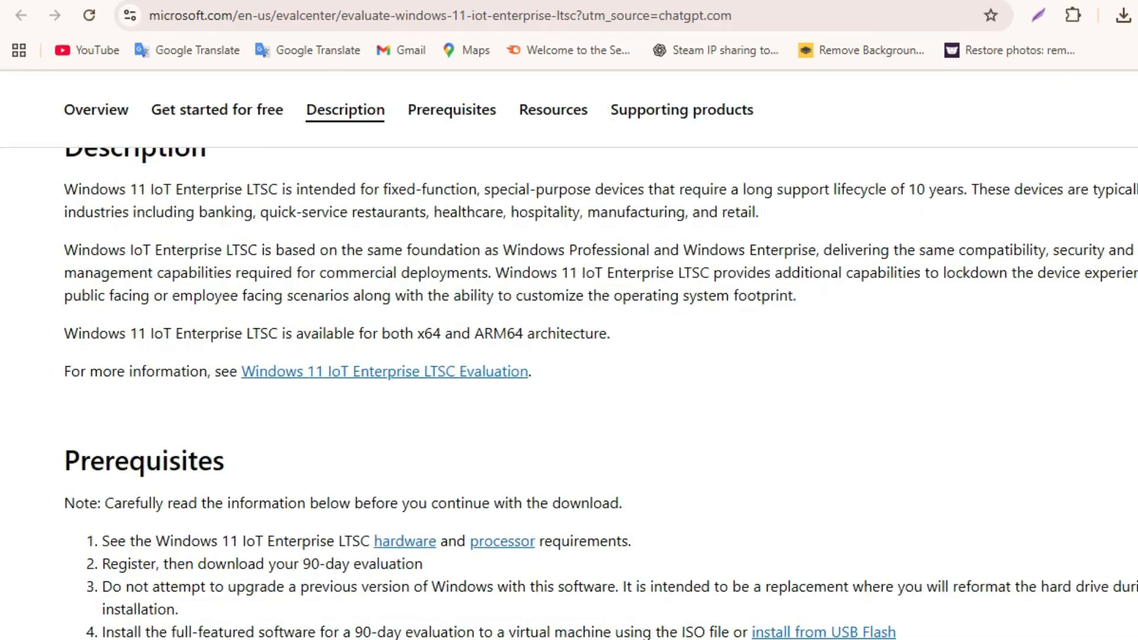
scroll("down", 3)
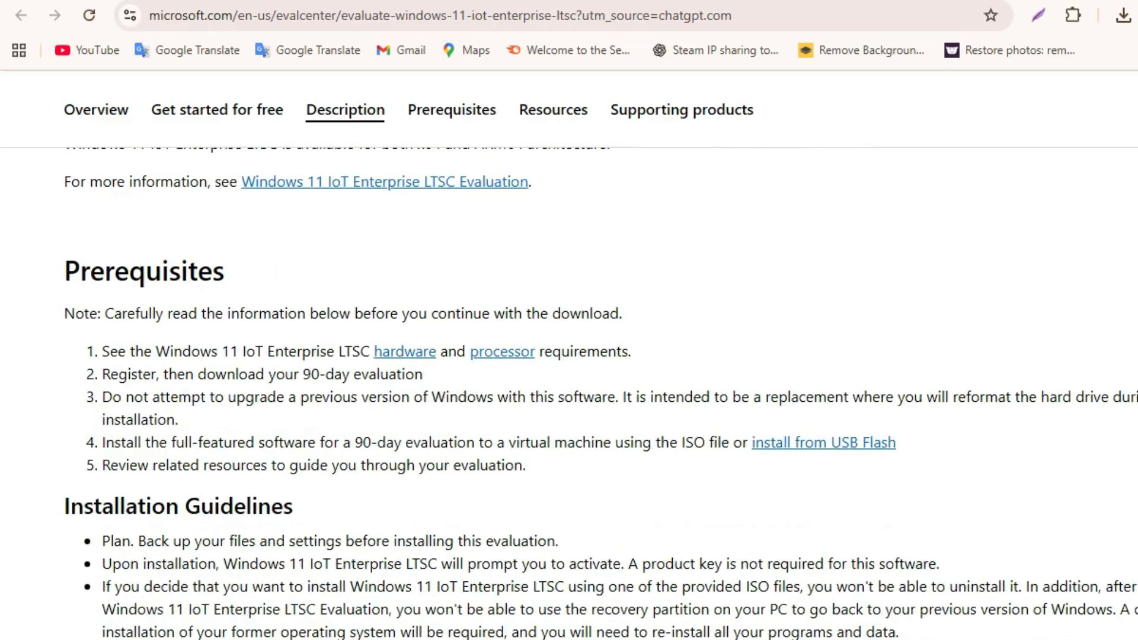
left_click(451, 109)
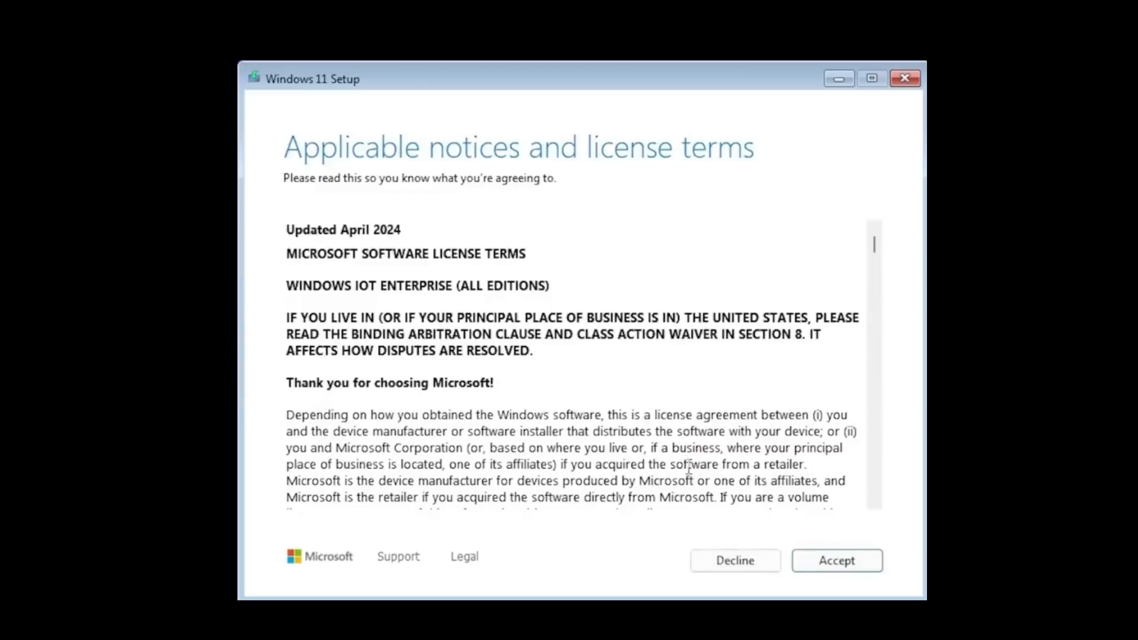
Accept the license terms and install onto Disk 0's 80 GB unallocated space
left_click(837, 561)
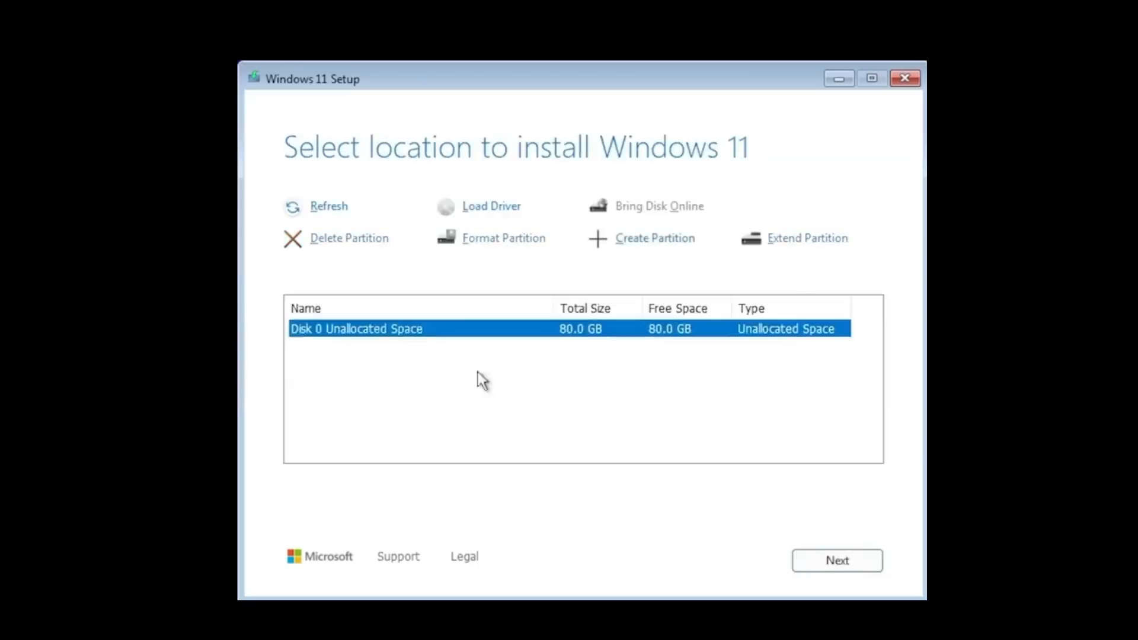
left_click(836, 561)
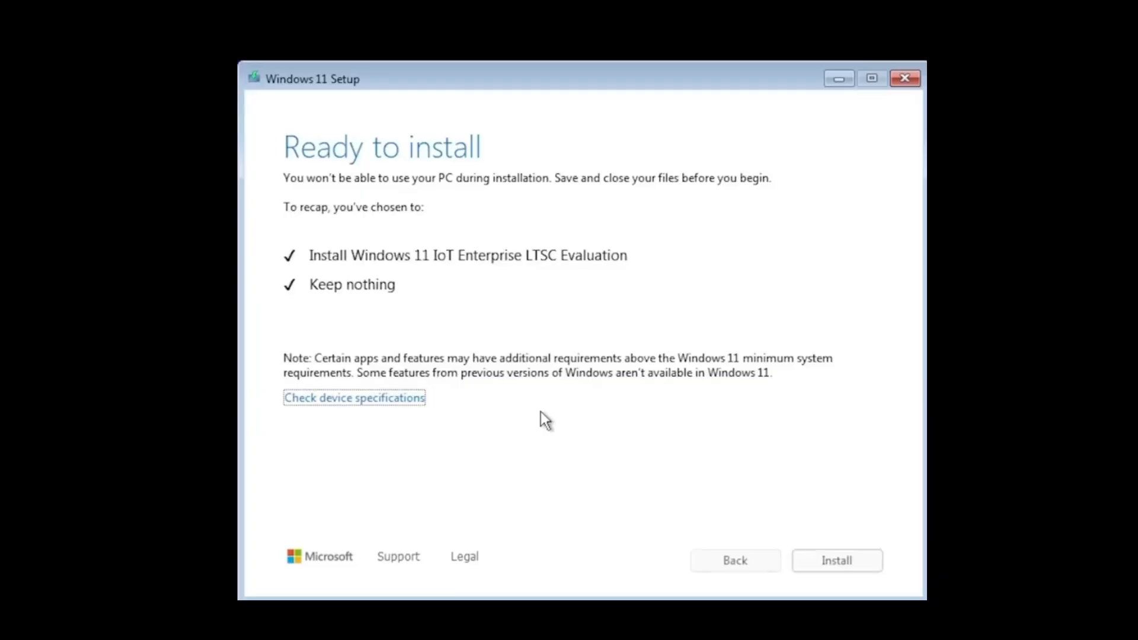
left_click(837, 559)
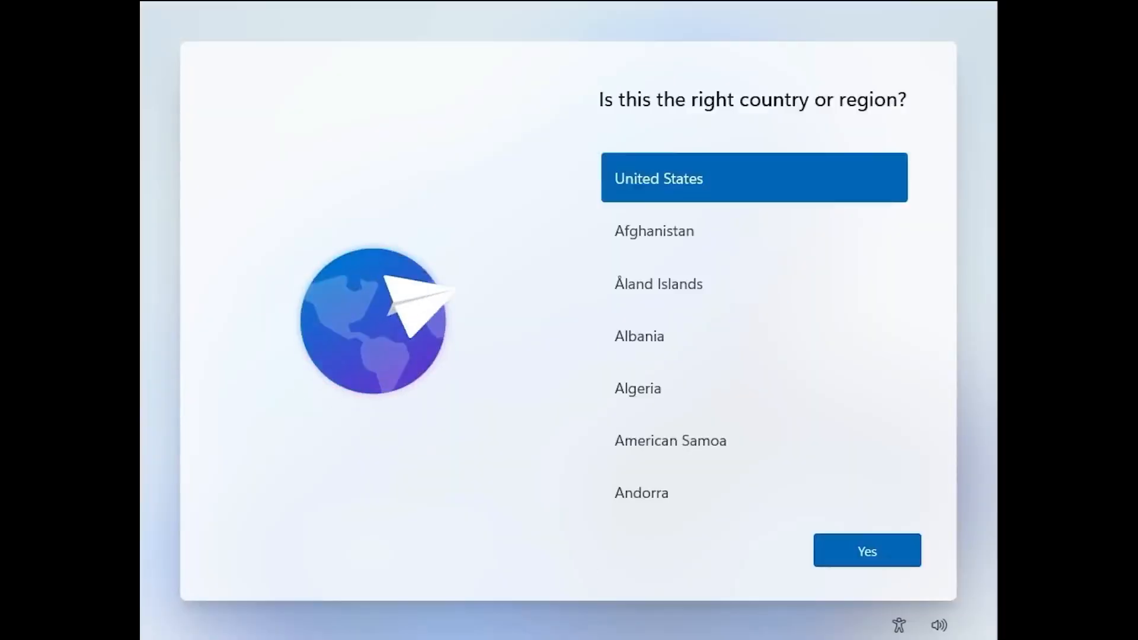
Confirm United States as region, skip the password step, and switch the tailored experiences privacy toggle
left_click(867, 550)
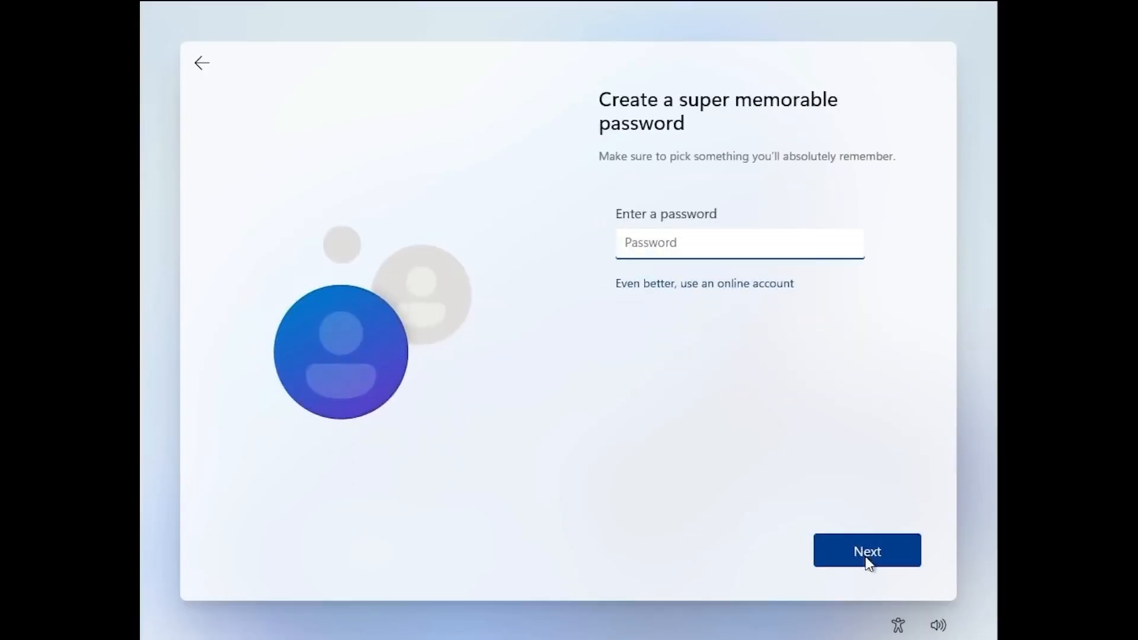
left_click(868, 550)
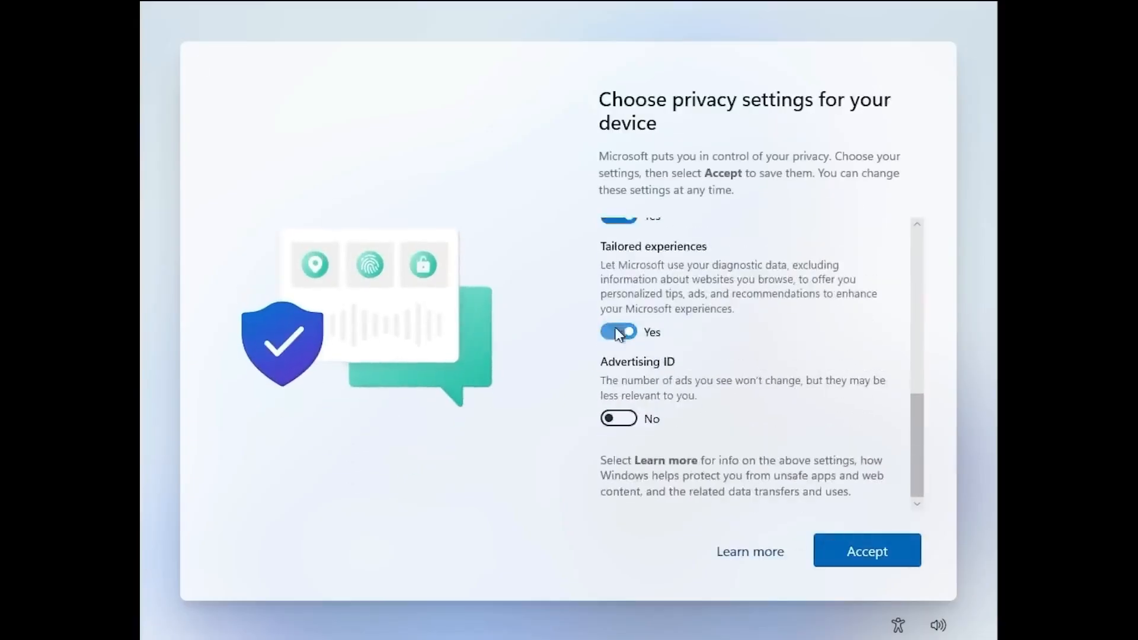
left_click(868, 550)
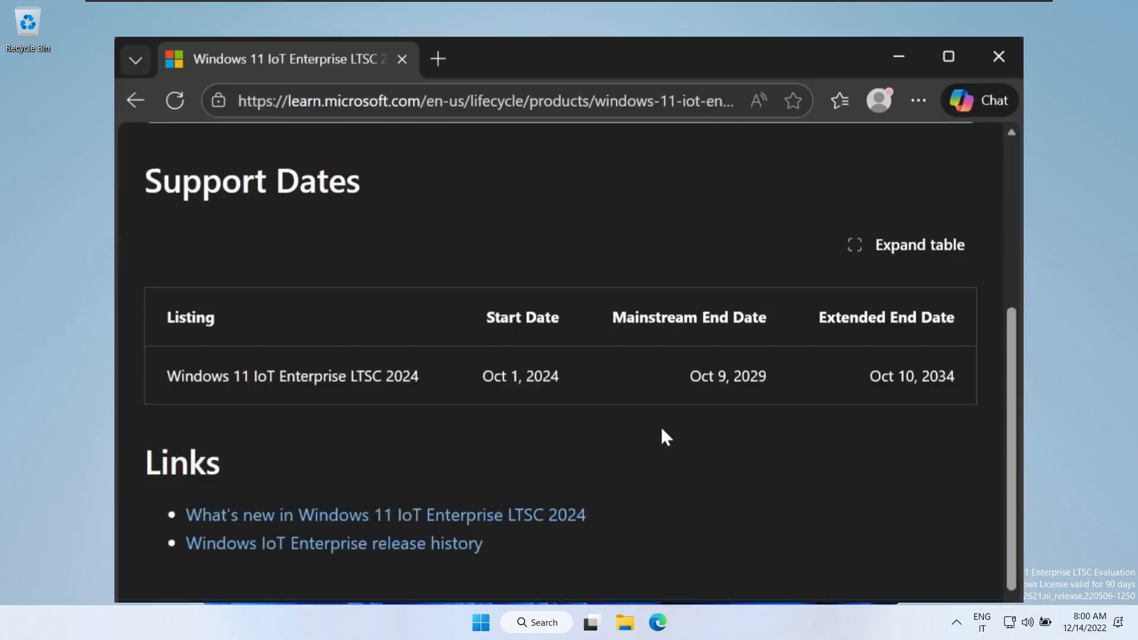
mouse_move(415, 404)
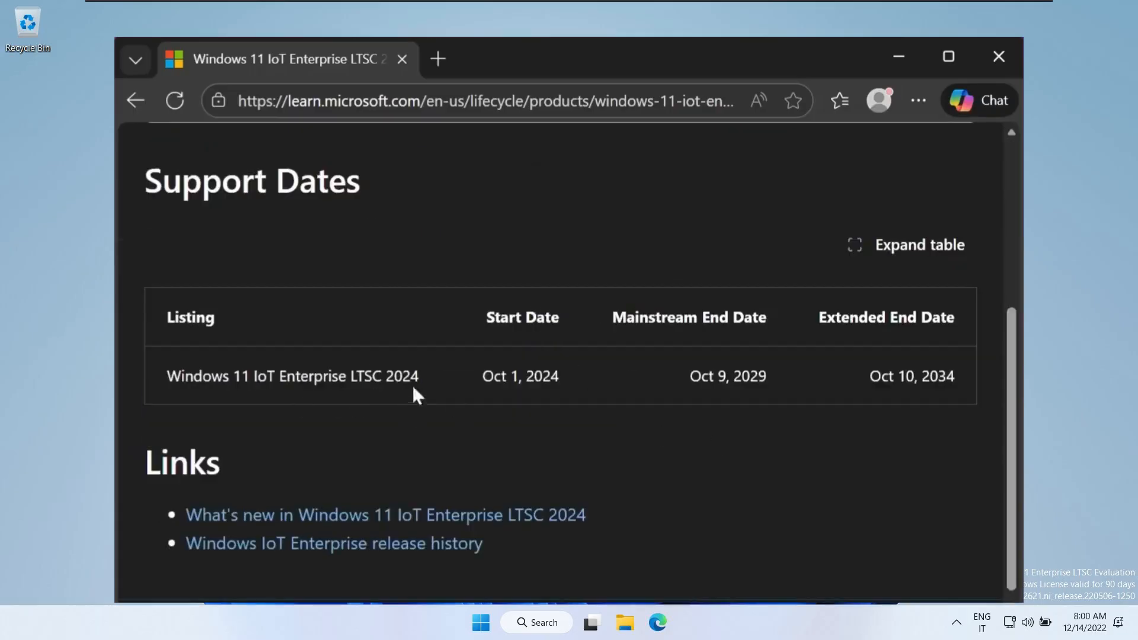
double_click(895, 376)
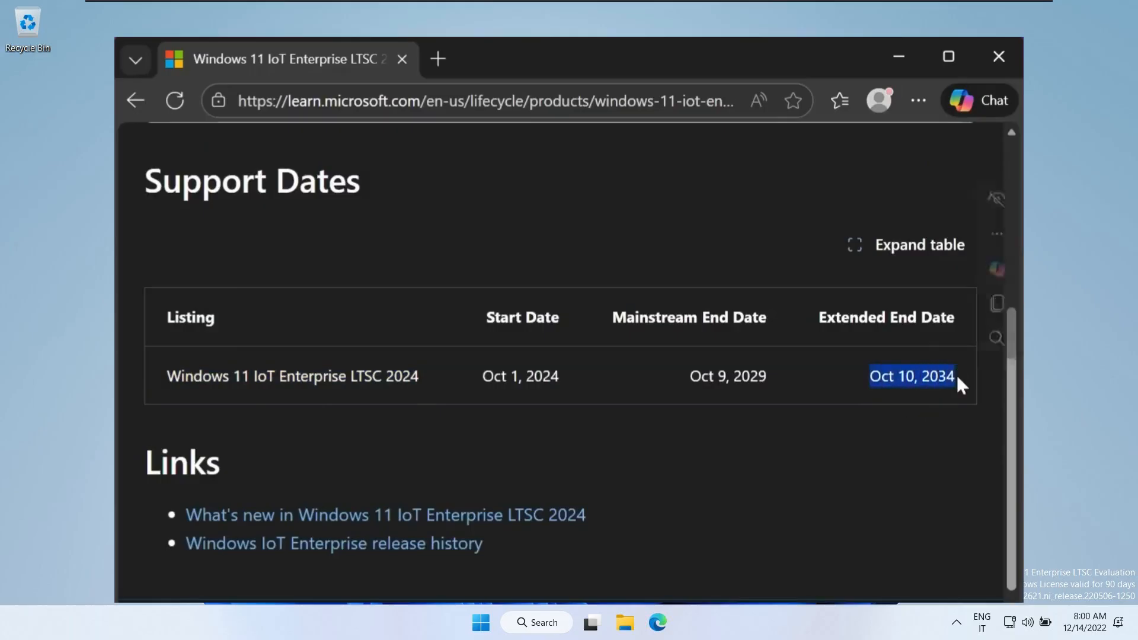
left_click(918, 422)
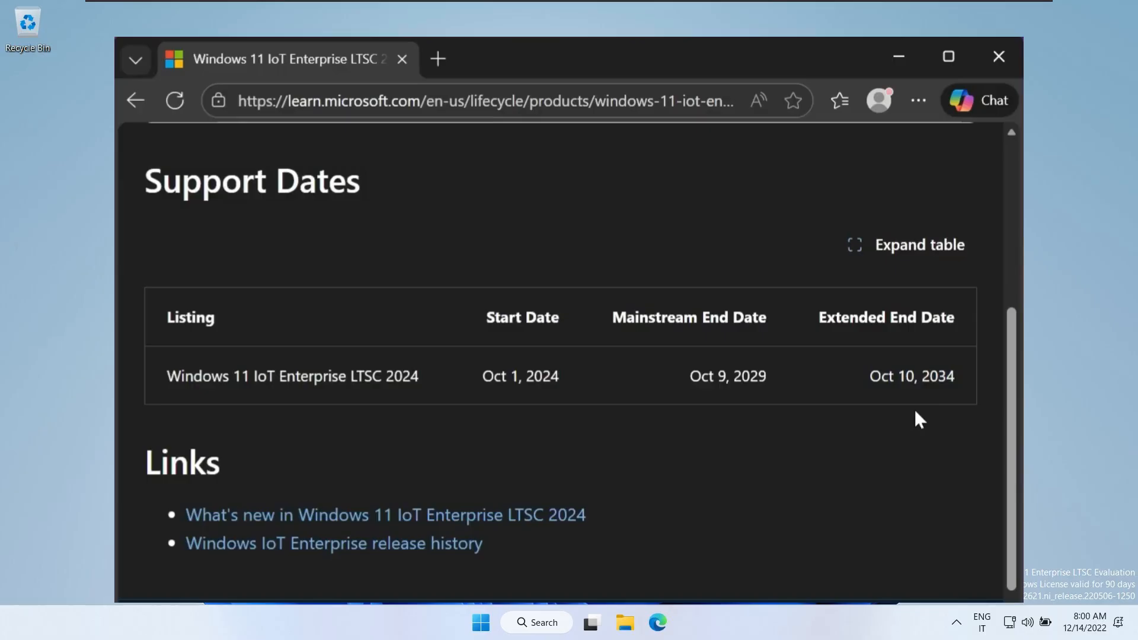
mouse_move(463, 434)
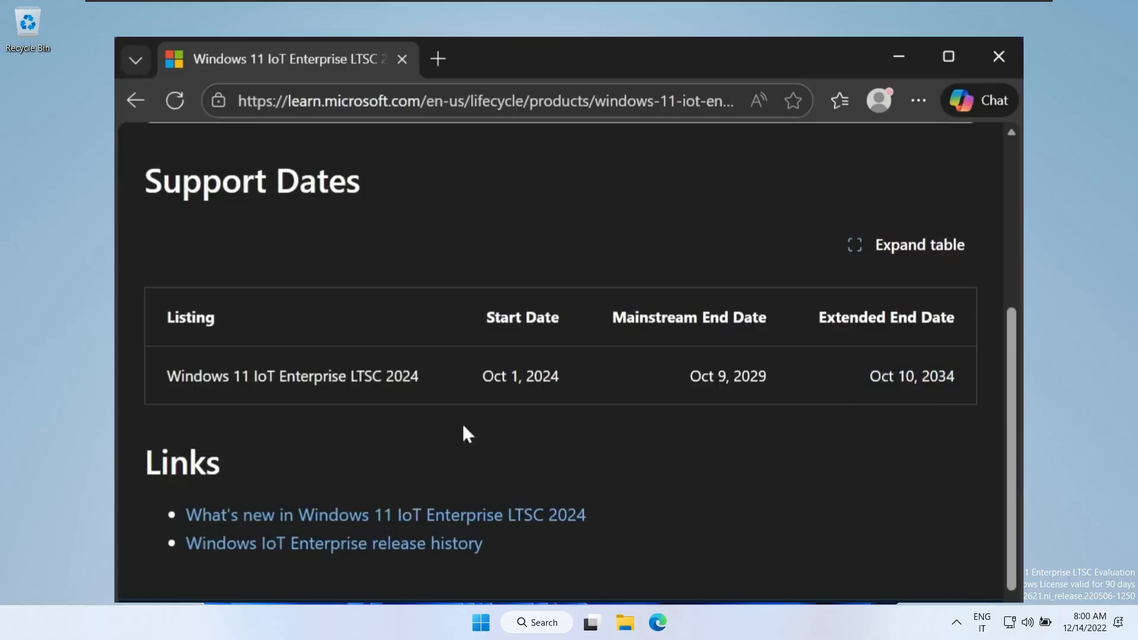
double_click(378, 376)
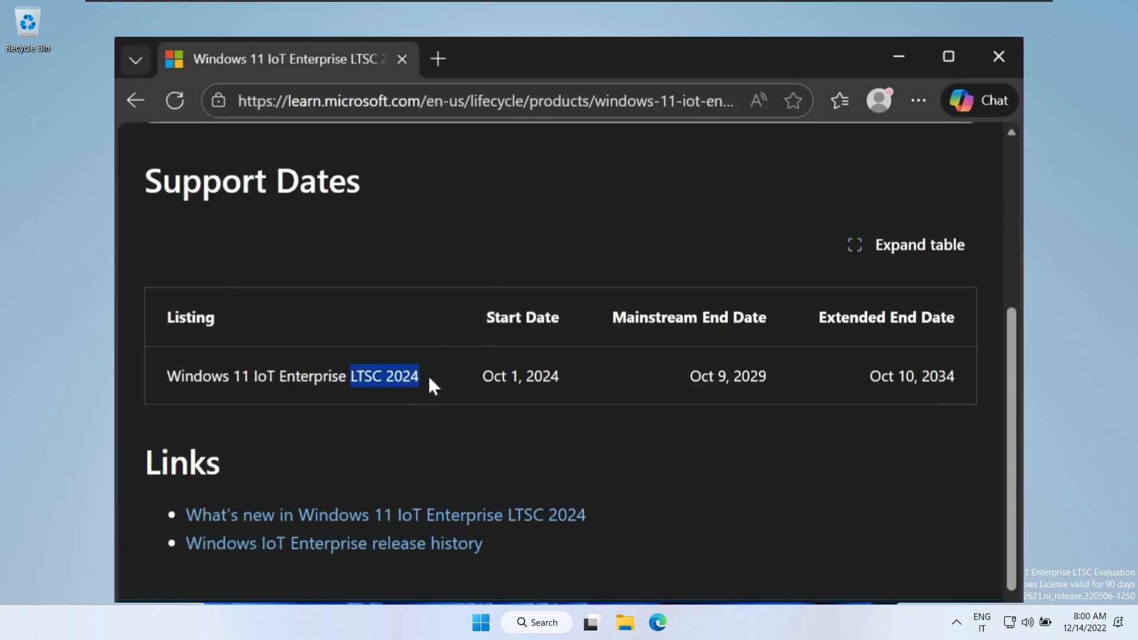
left_click(410, 409)
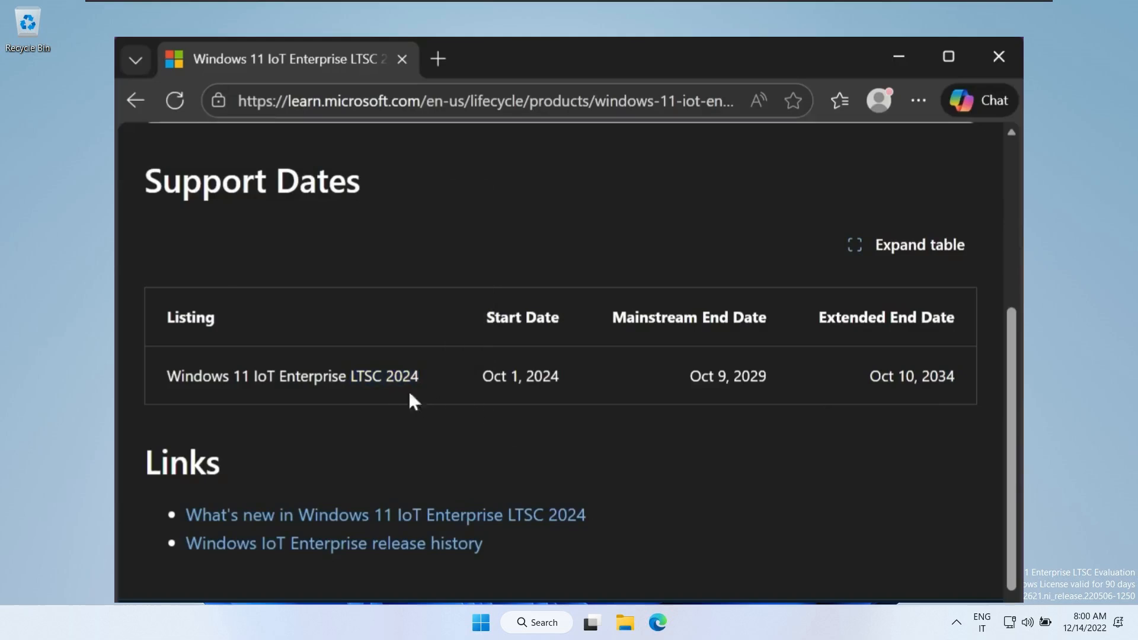
mouse_move(420, 410)
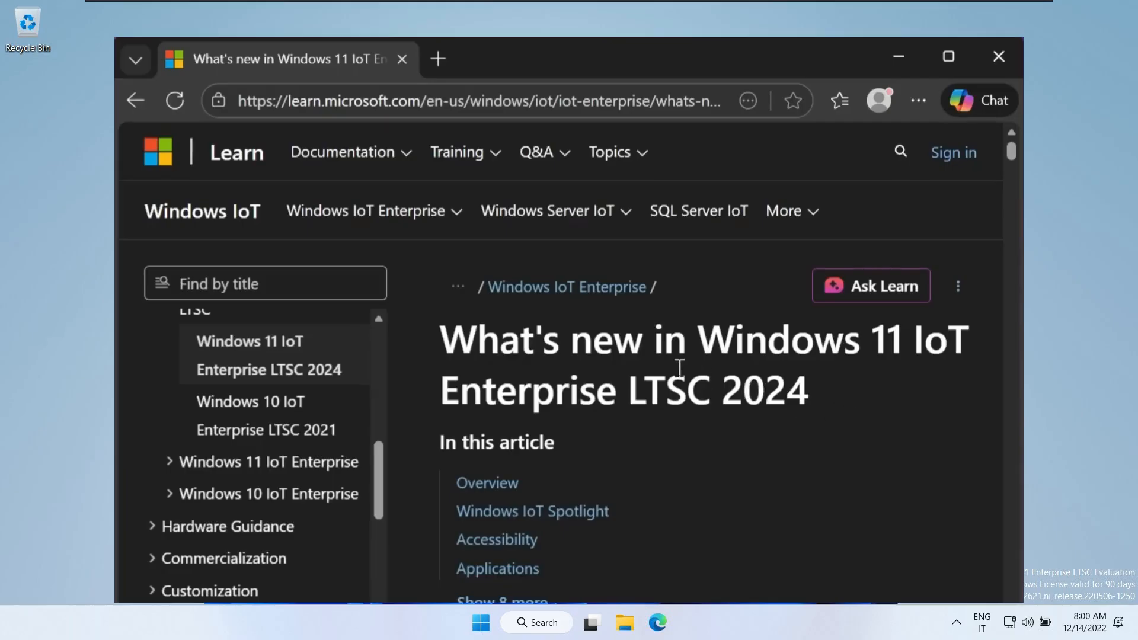
Read the What's new in LTSC 2024 article down to Applications, then show all installed apps from Start
scroll("down", 3)
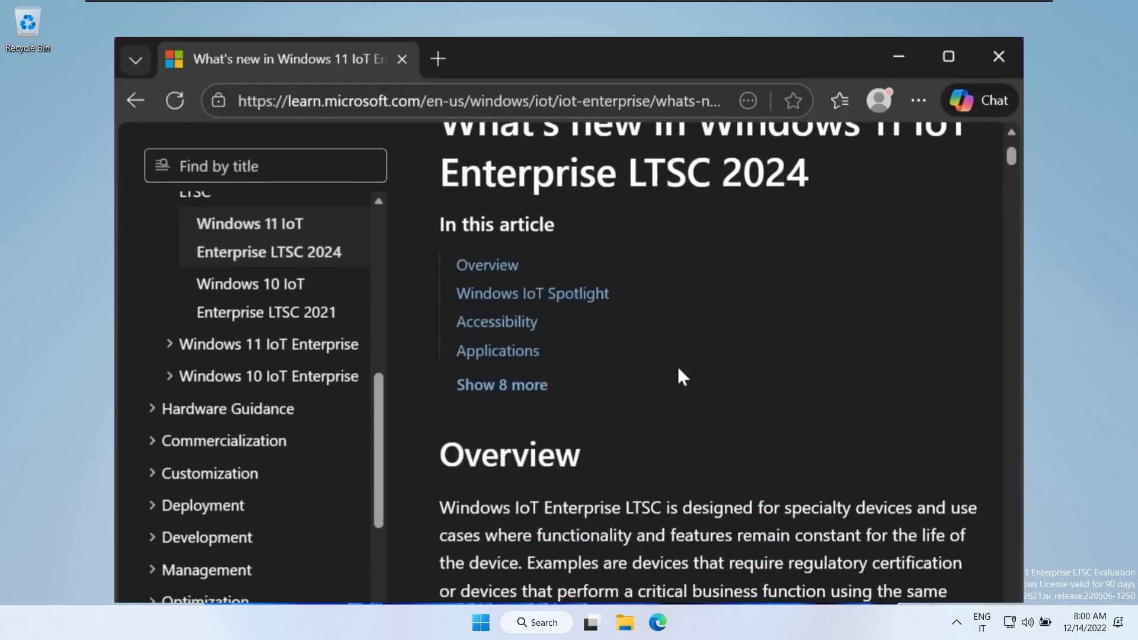
scroll("down", 3)
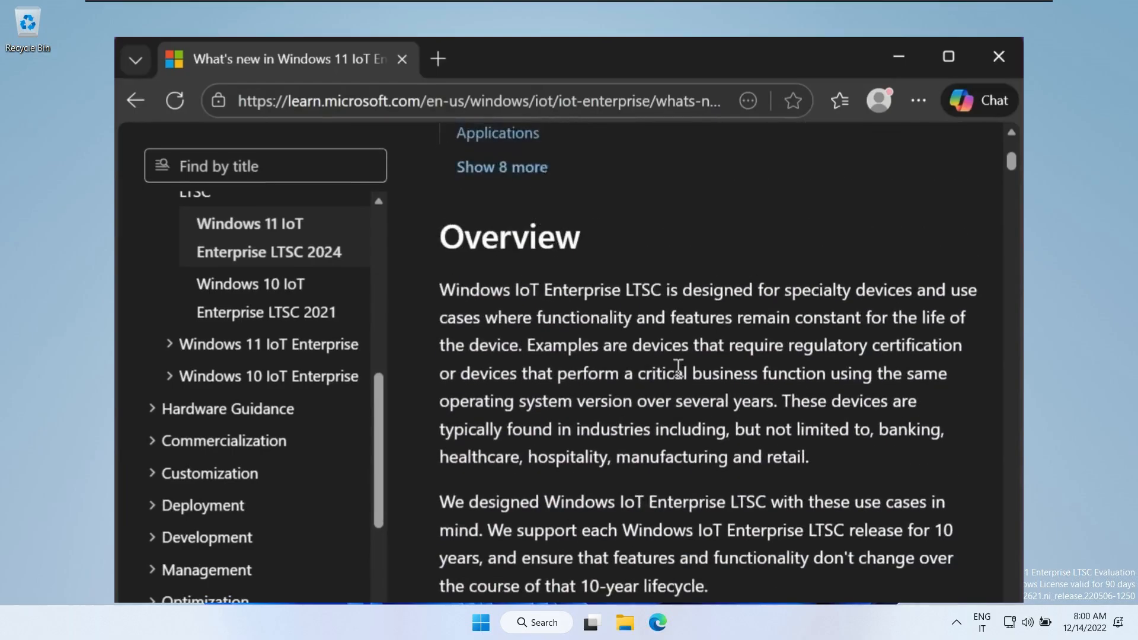
scroll("down", 3)
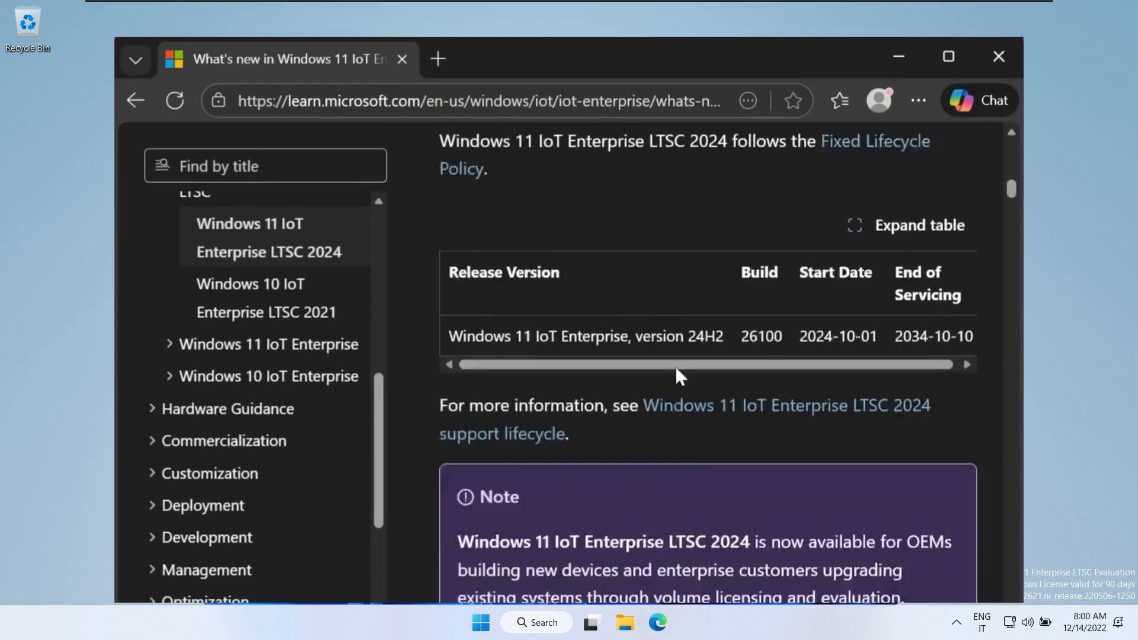
scroll("down", 3)
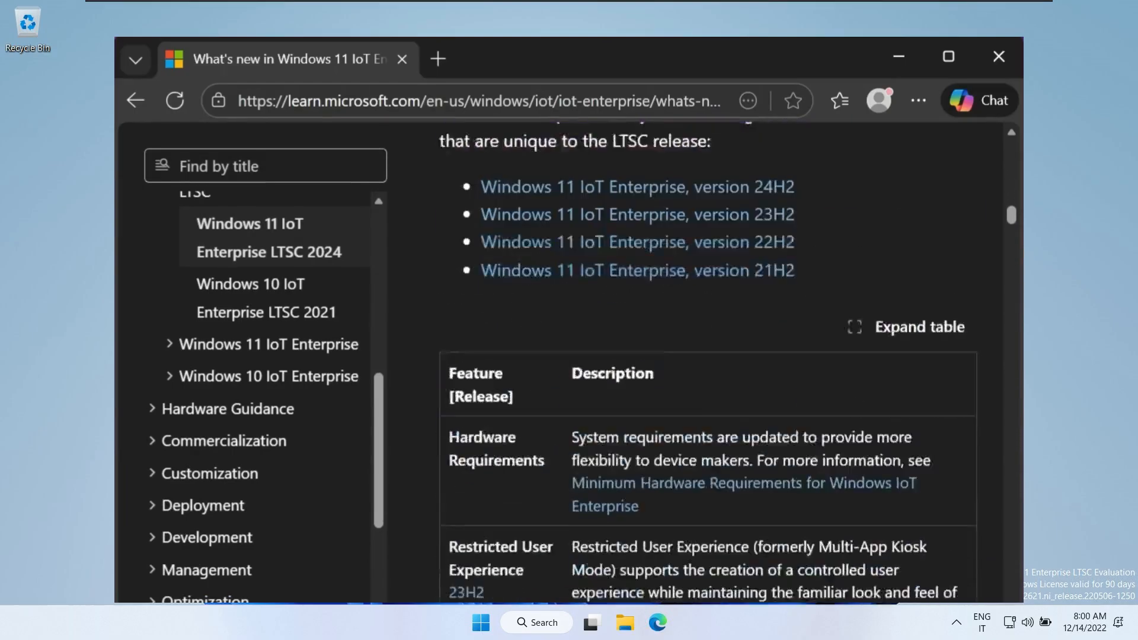
scroll("down", 3)
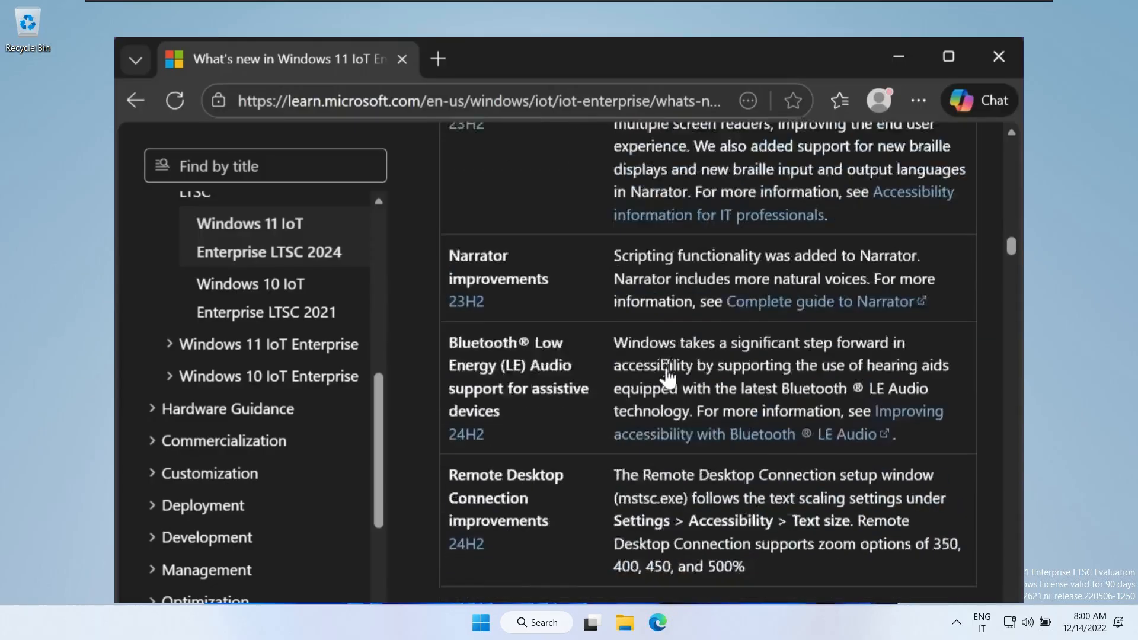
scroll("down", 3)
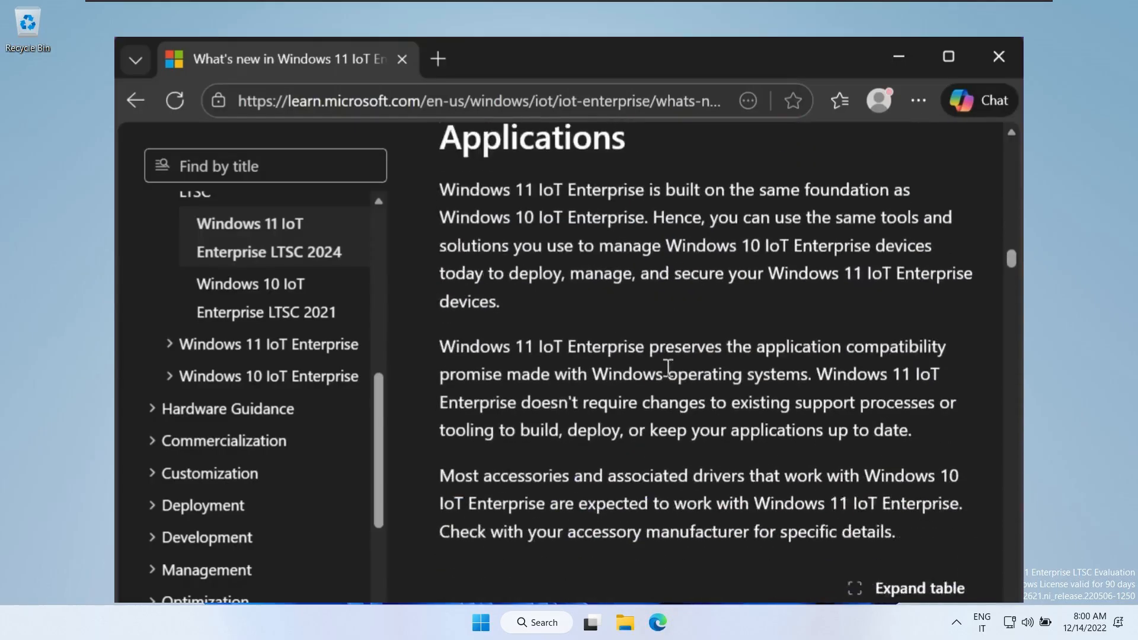
scroll("down", 3)
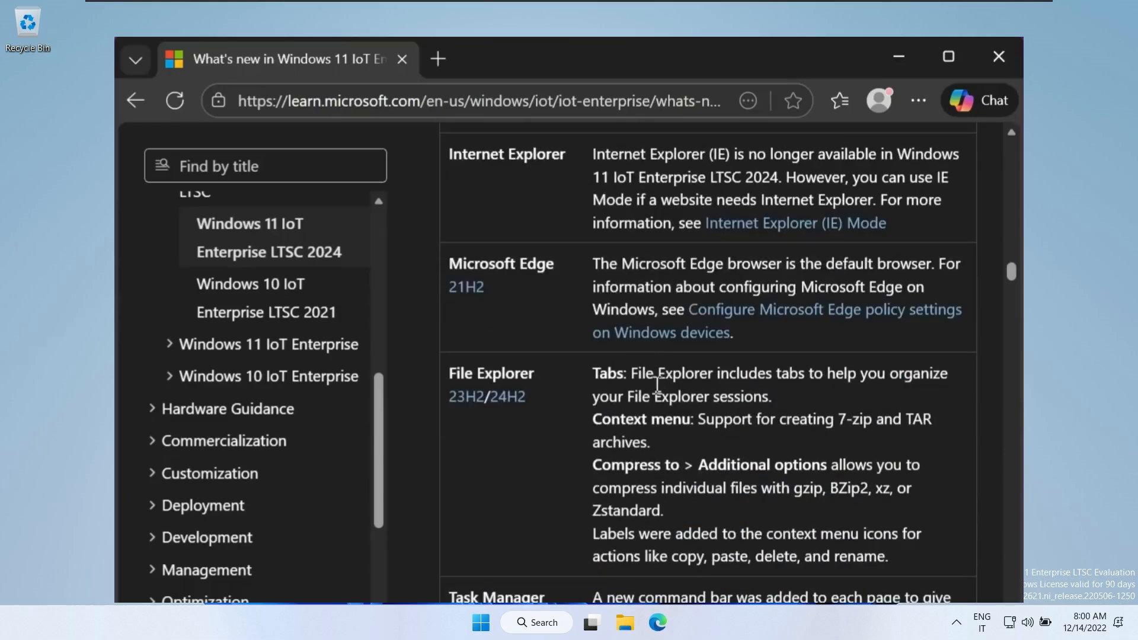
left_click(480, 623)
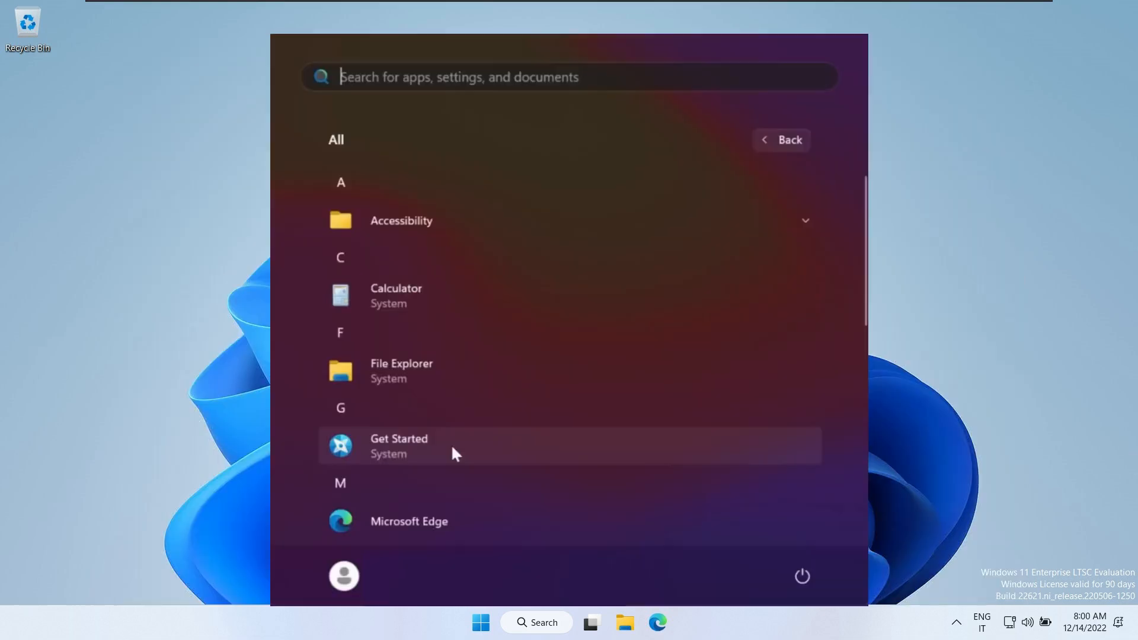